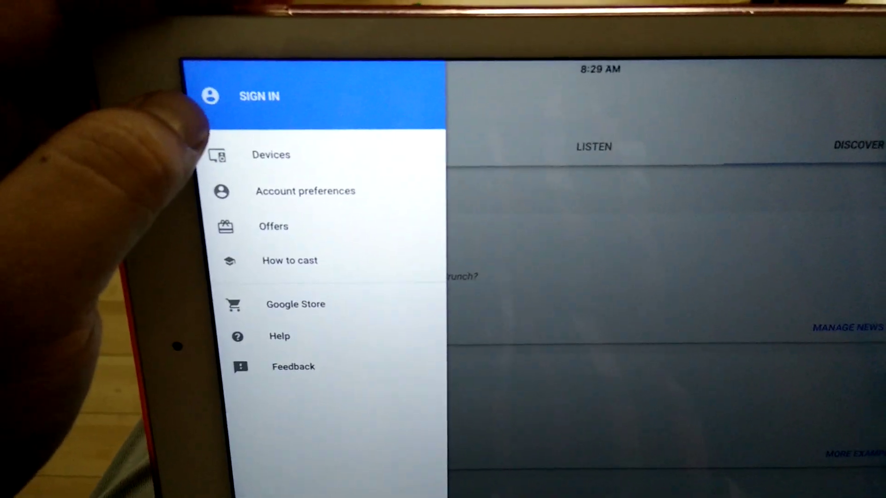
Show the Devices list from the side menu, listing the Living Room and CC Bedroom Chromecasts
{"action": "left_click", "coordinate": [270, 155]}
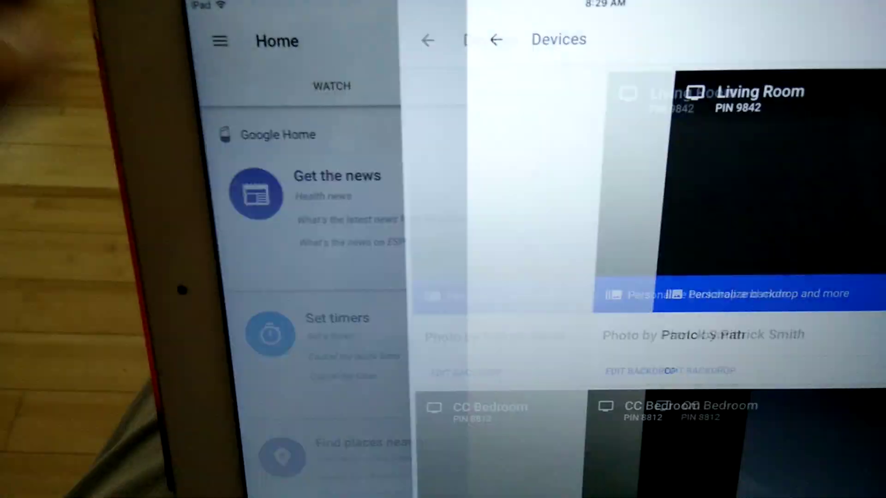